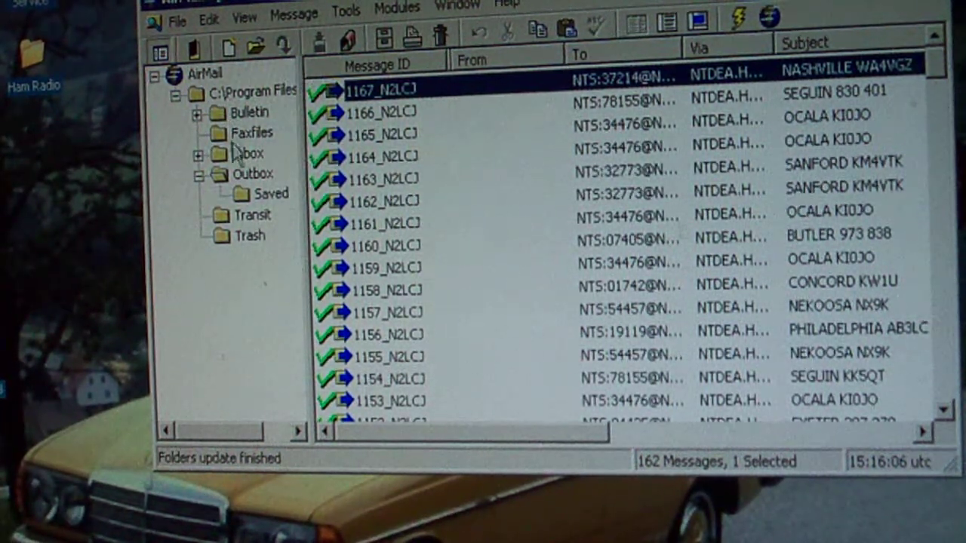
Glance at the Inbox, return to the Outbox and open message 1167_N2LCJ, the NASHVILLE NTS radiogram.
click(251, 154)
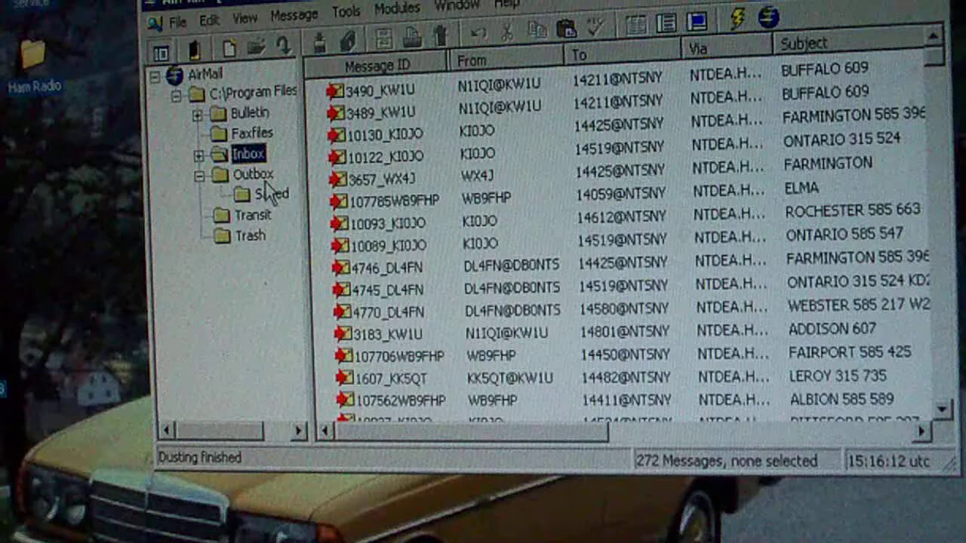
click(250, 175)
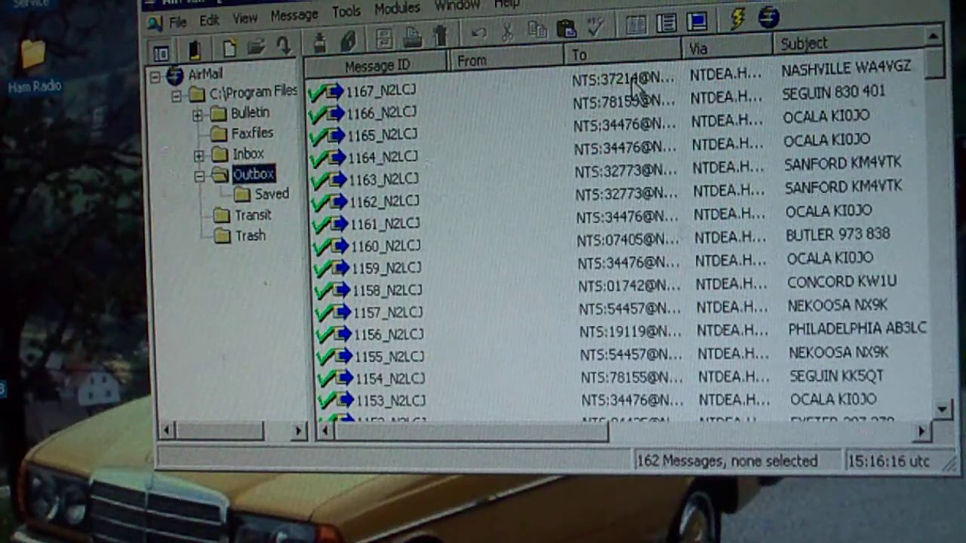
double_click(384, 91)
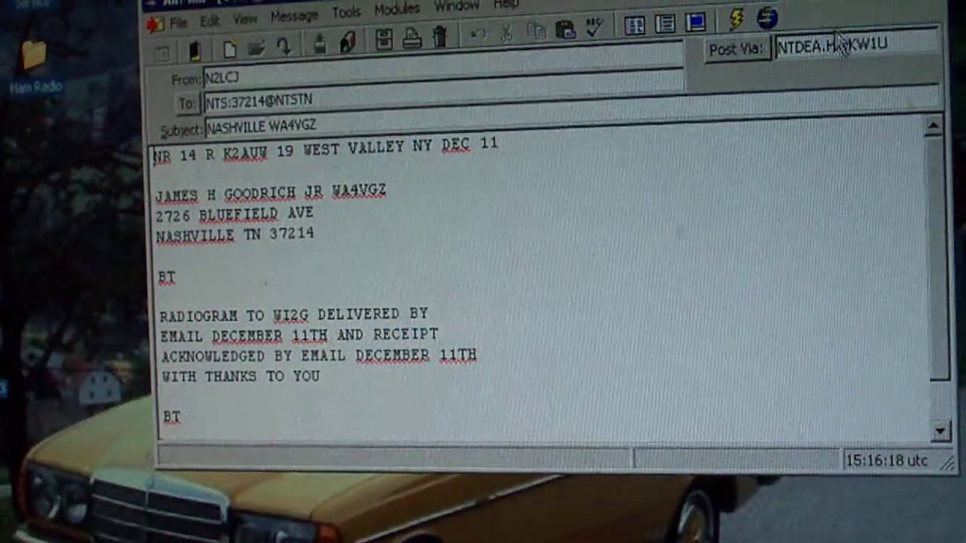